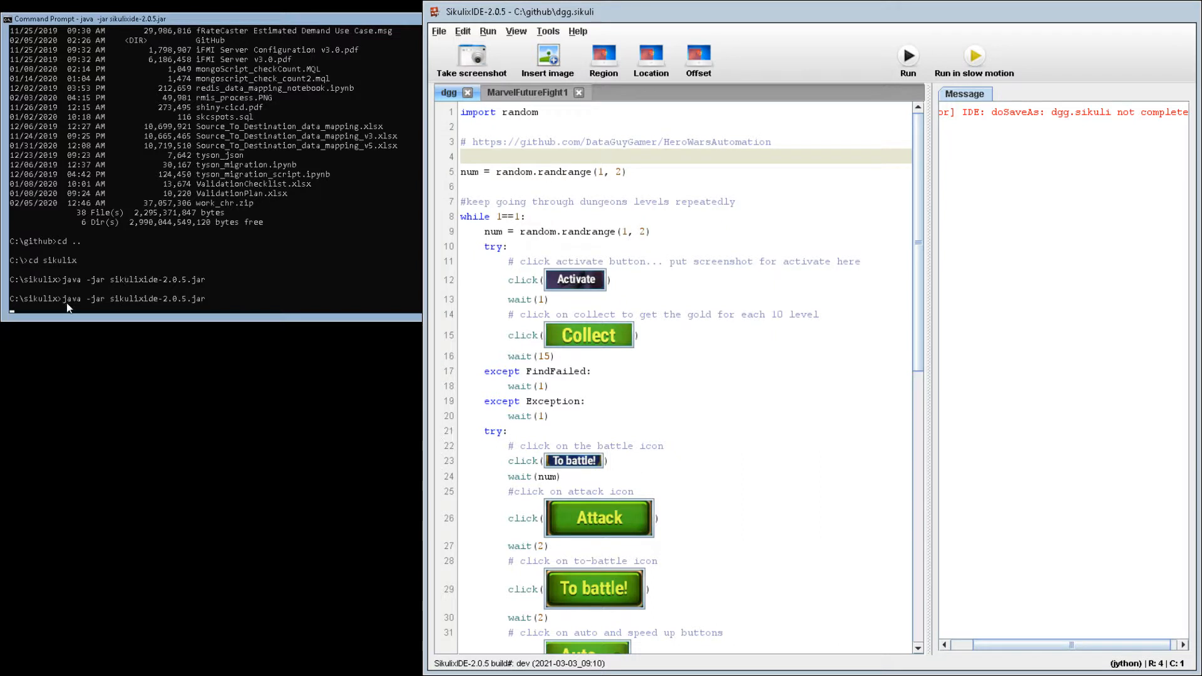
{"action": "mouse_move", "coordinate": [474, 465]}
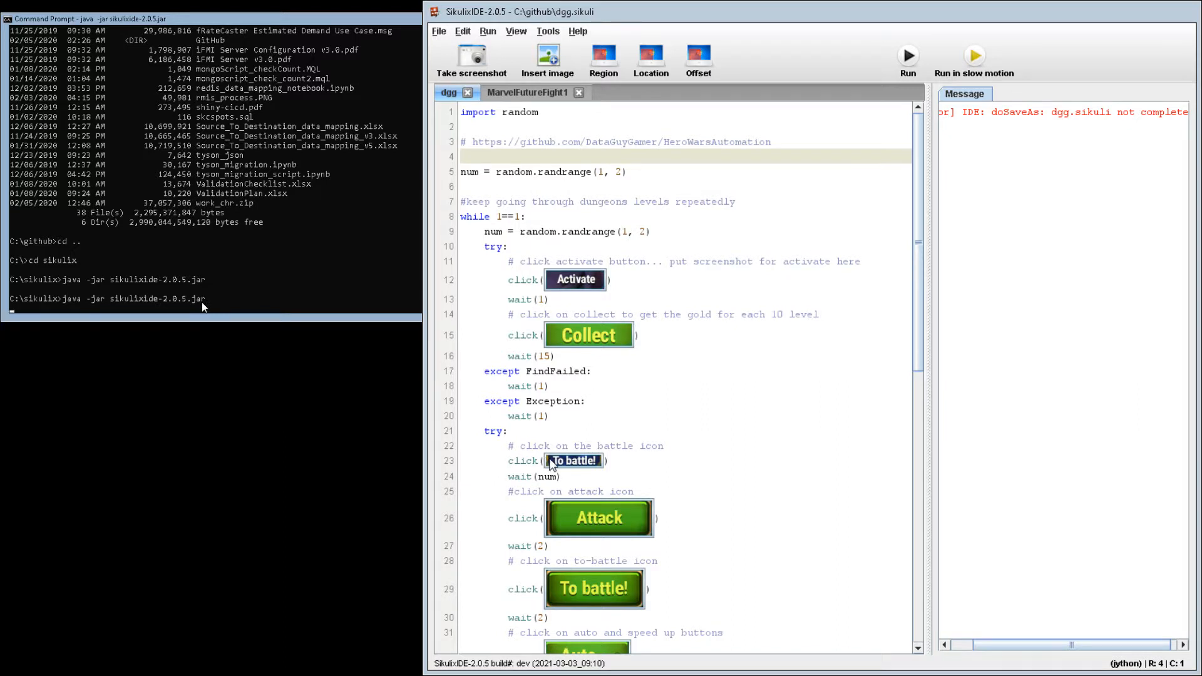
{"action": "mouse_move", "coordinate": [552, 463]}
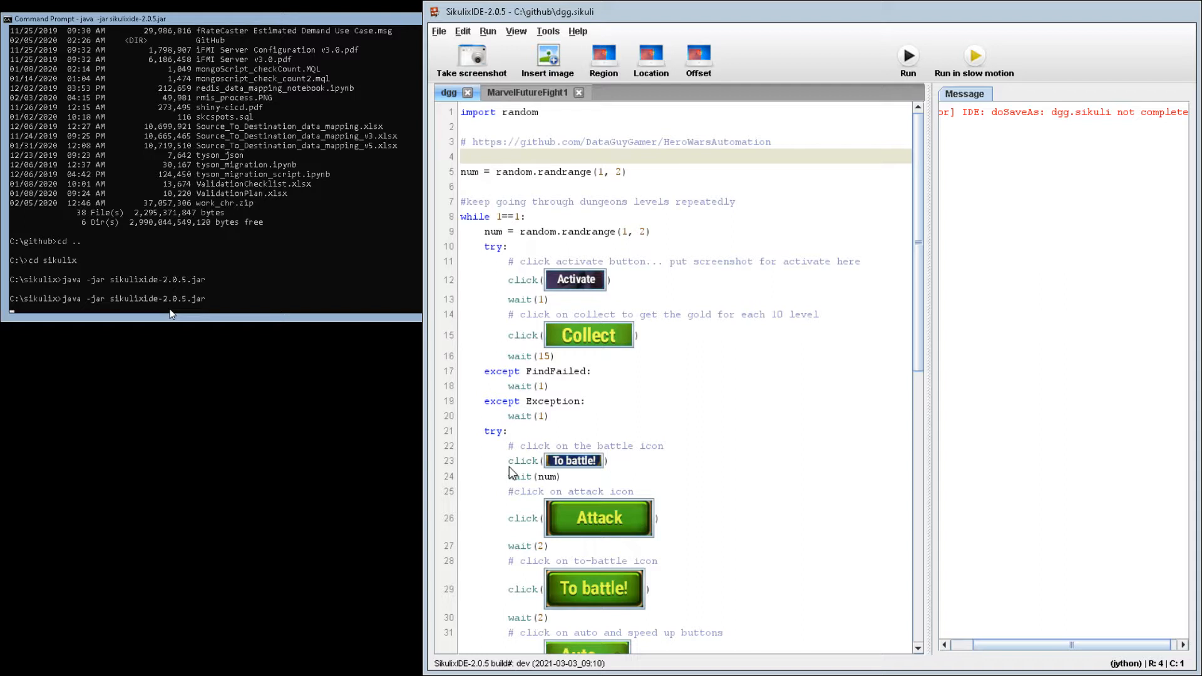
{"action": "mouse_move", "coordinate": [881, 581]}
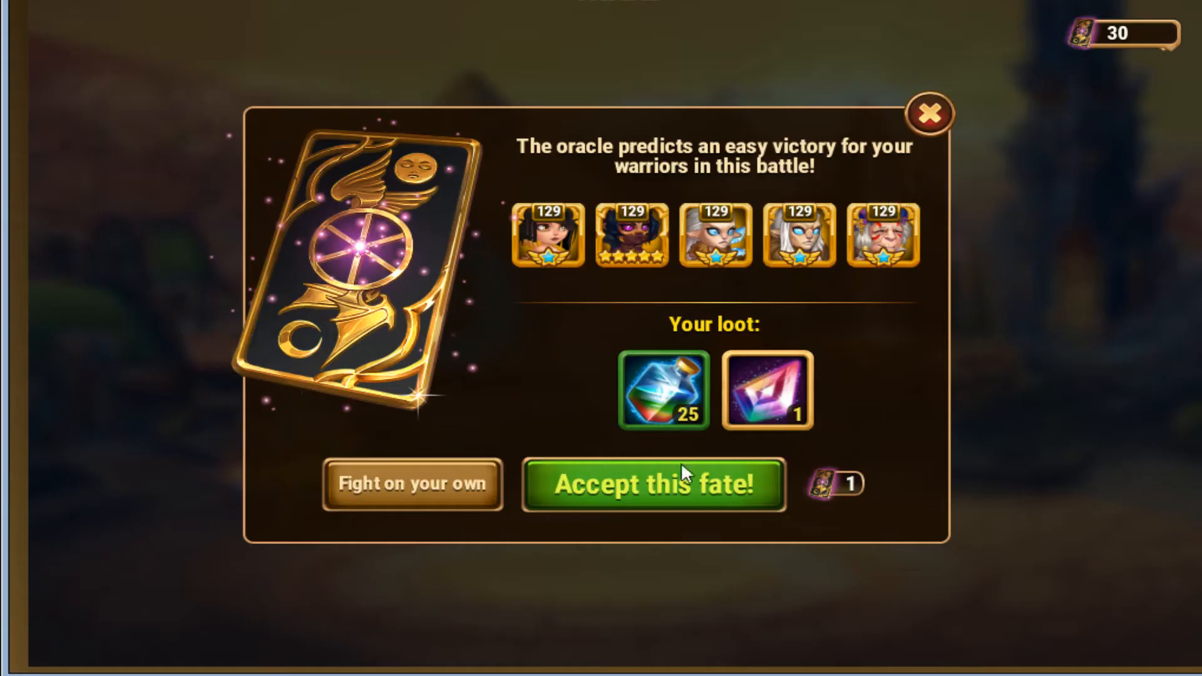
{"action": "mouse_move", "coordinate": [779, 517]}
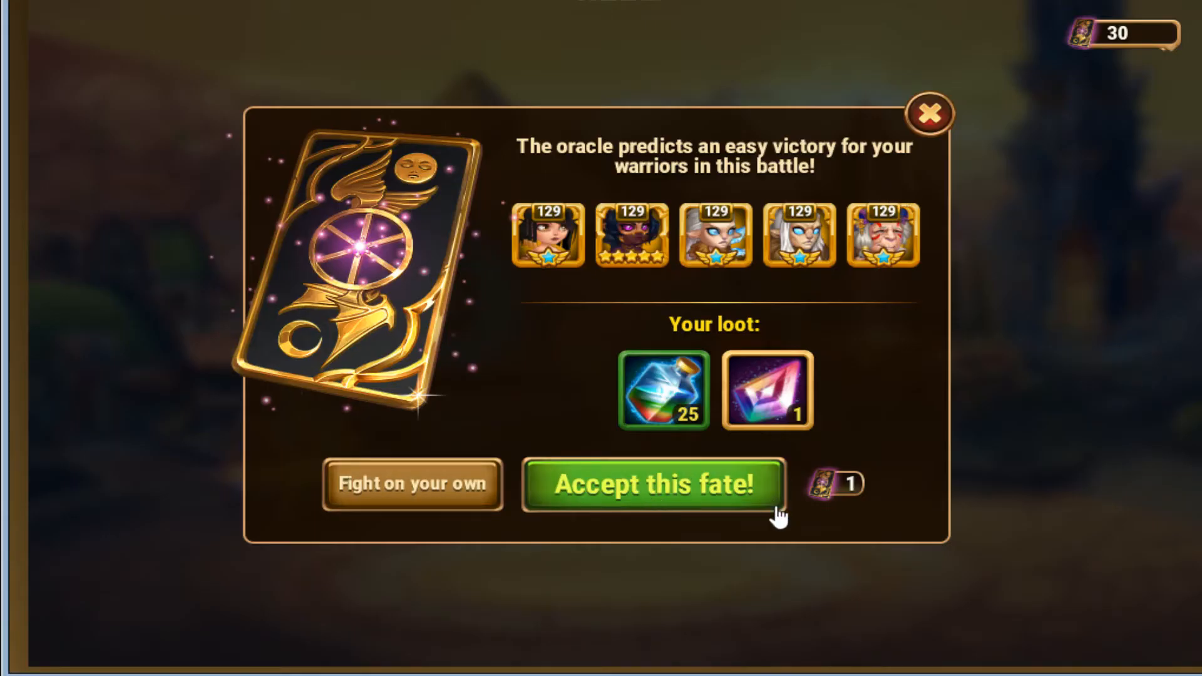
{"action": "mouse_move", "coordinate": [449, 545]}
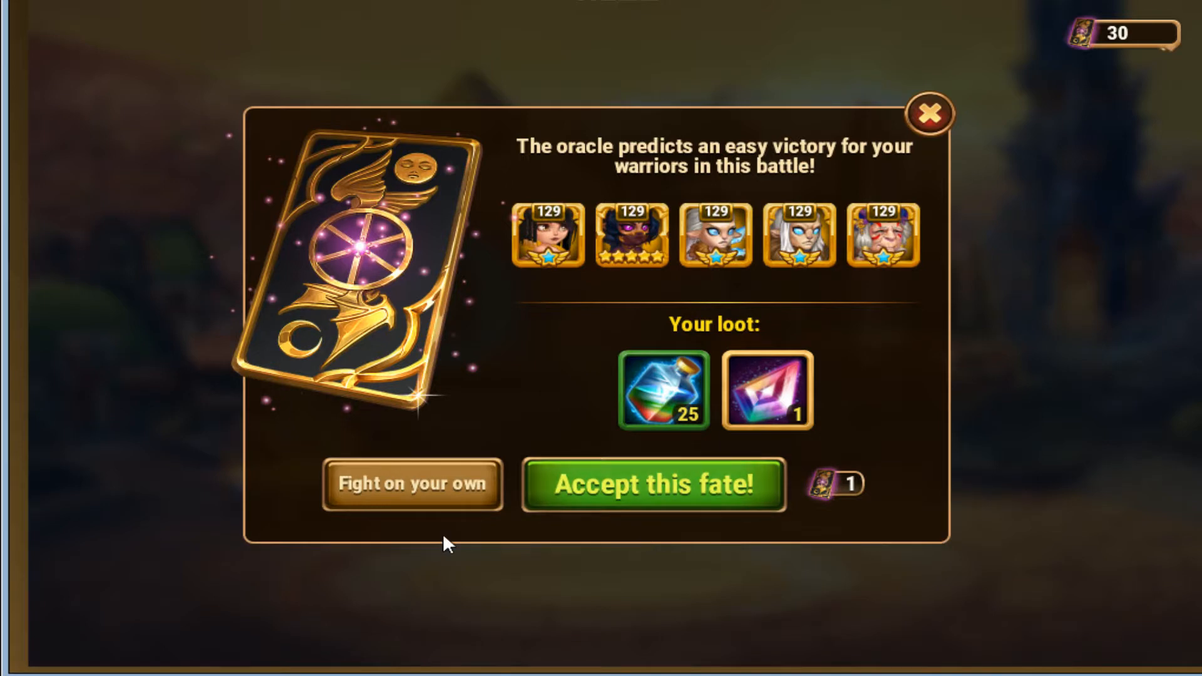
{"action": "mouse_move", "coordinate": [677, 559]}
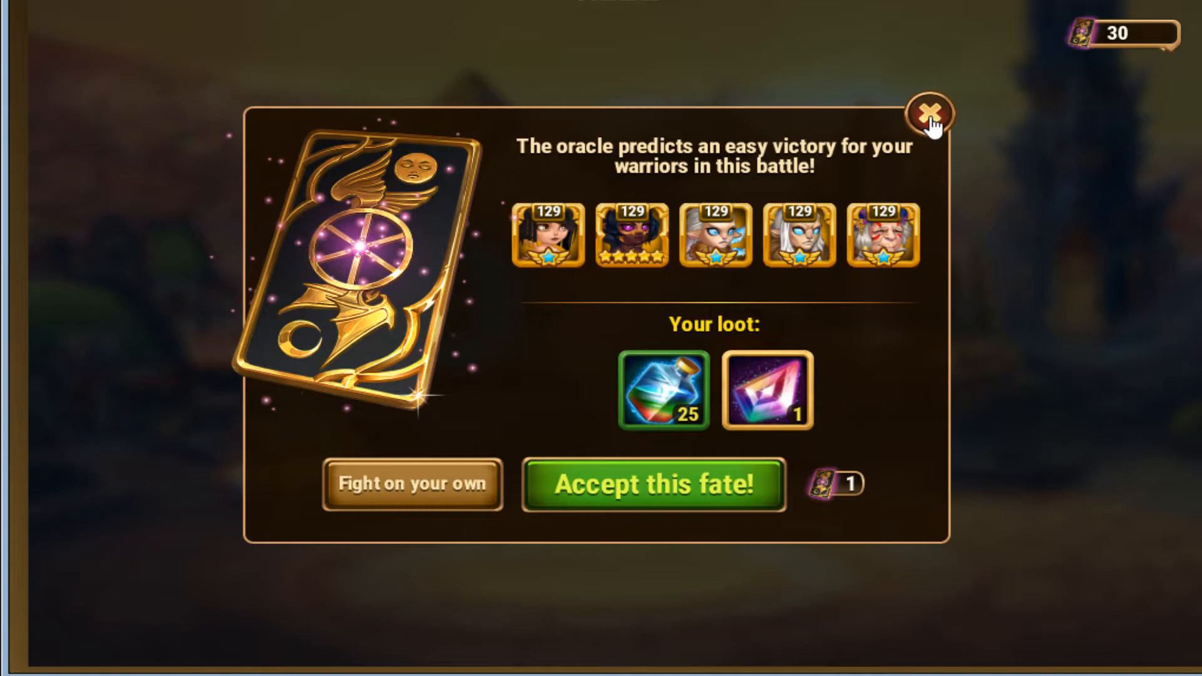
Dismiss the oracle's easy-victory prediction and return to dungeon level 3570
{"action": "left_click", "coordinate": [930, 114]}
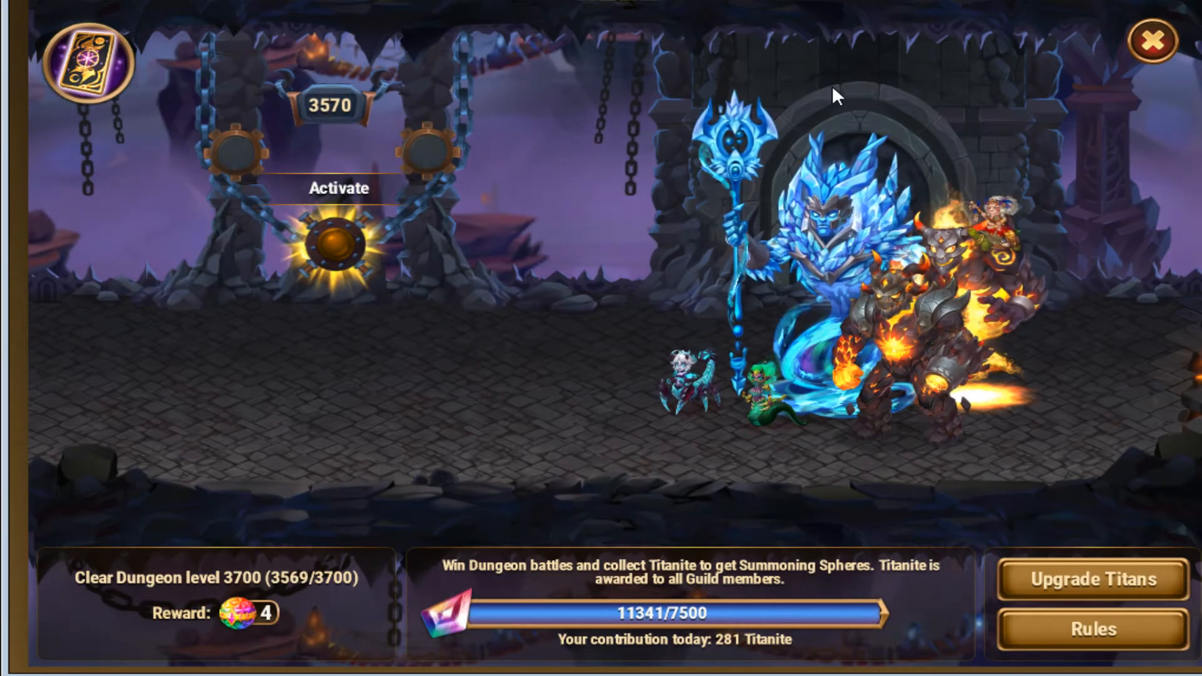
{"action": "mouse_move", "coordinate": [448, 196]}
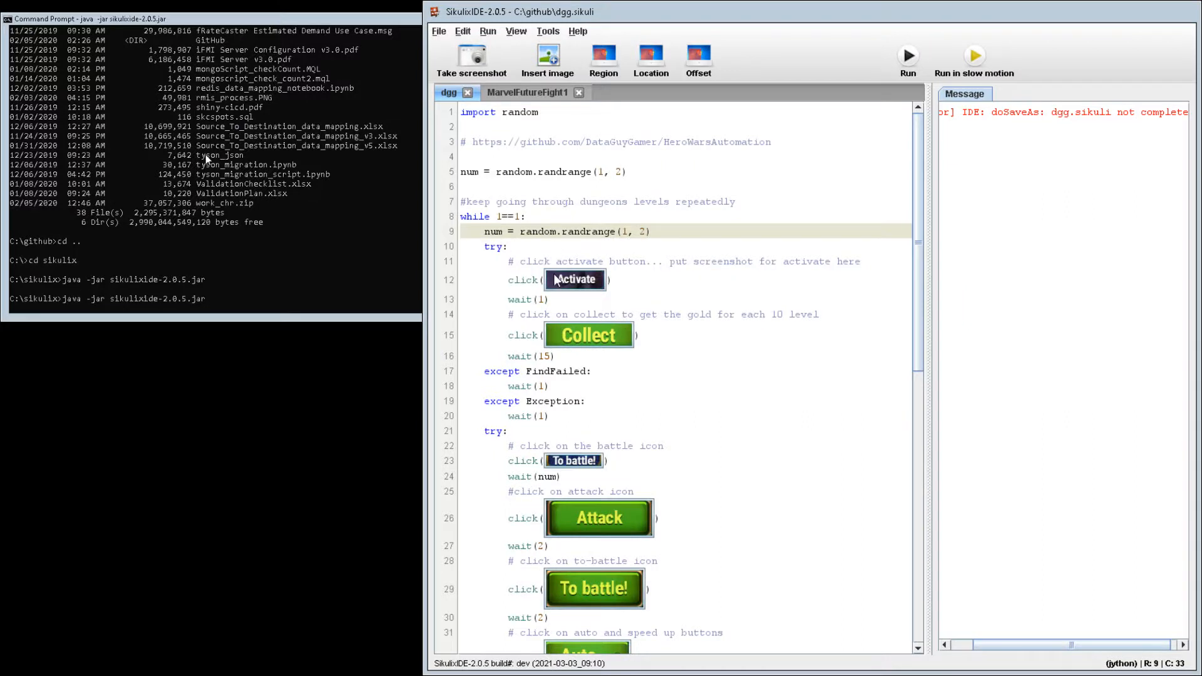
{"action": "mouse_move", "coordinate": [587, 298]}
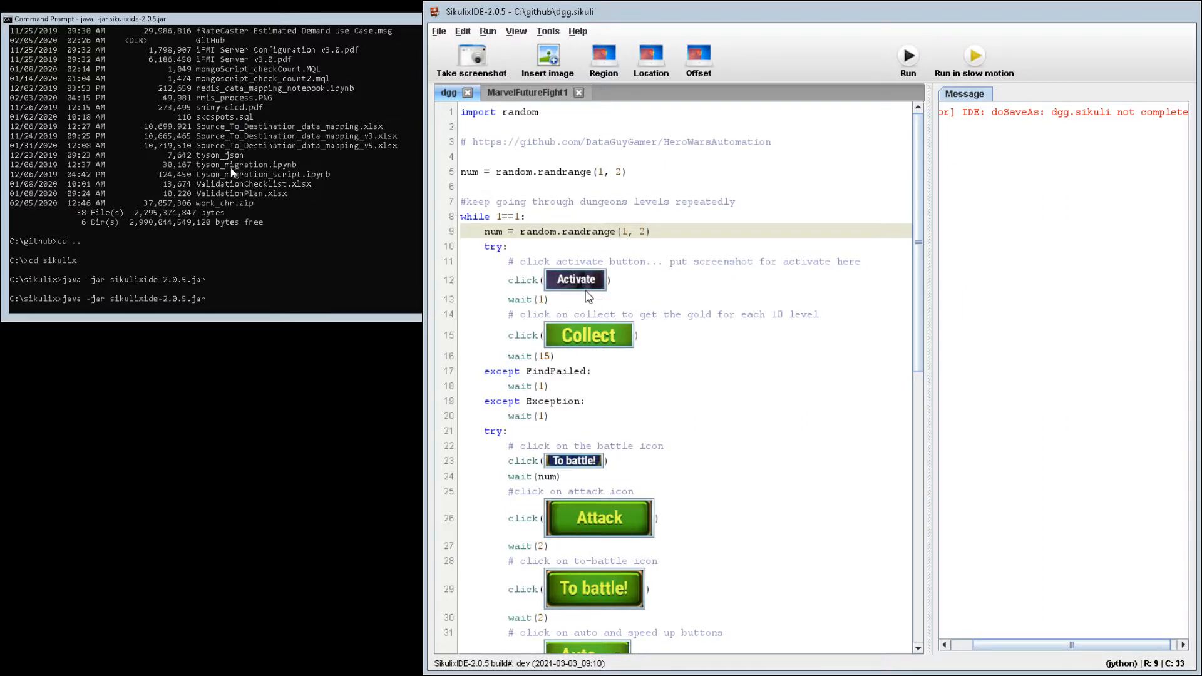
{"action": "mouse_move", "coordinate": [583, 313]}
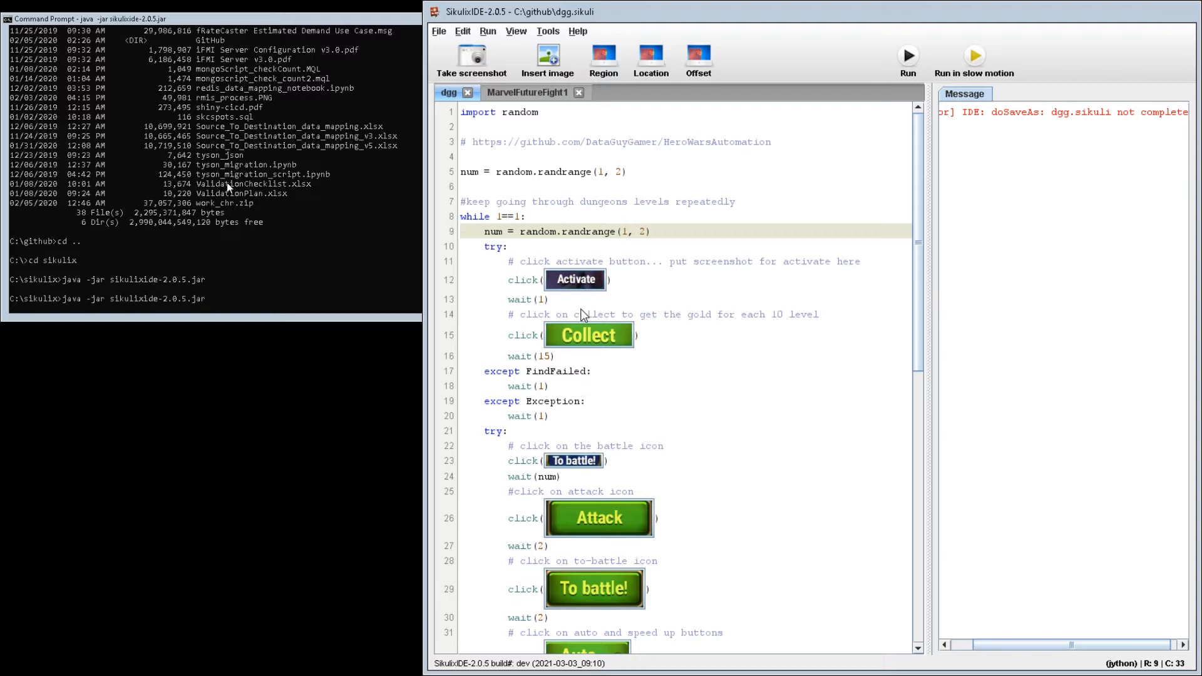
{"action": "left_click", "coordinate": [650, 589]}
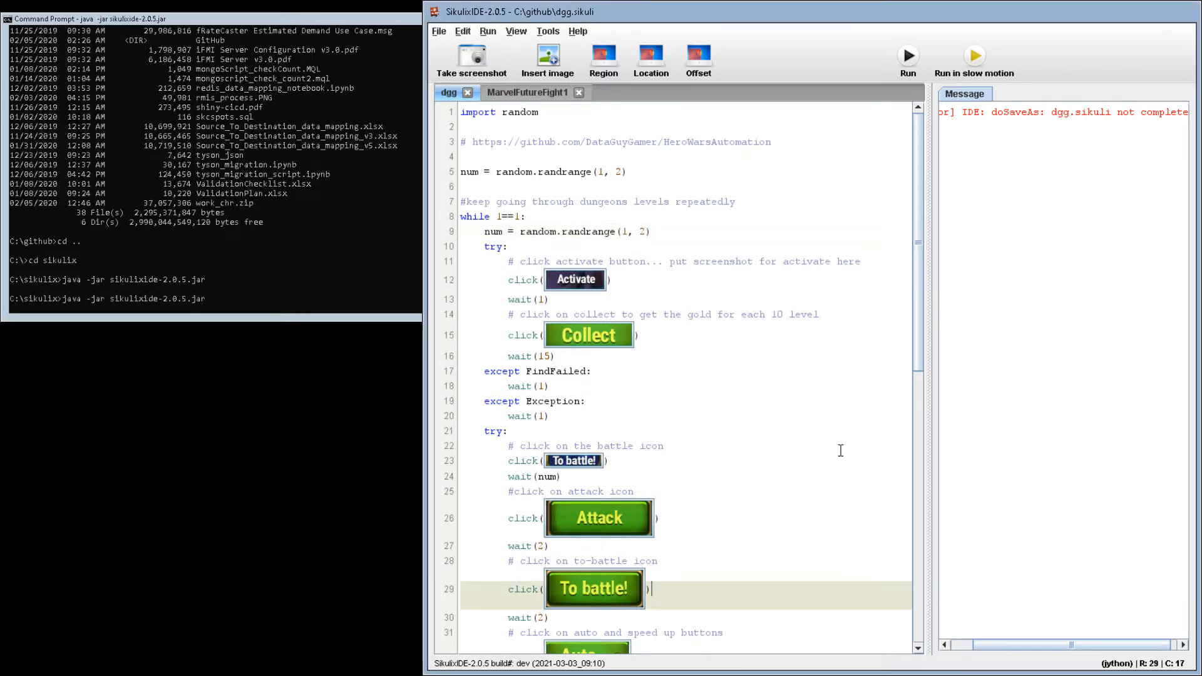
{"action": "scroll", "scroll_direction": "down", "scroll_amount": 3}
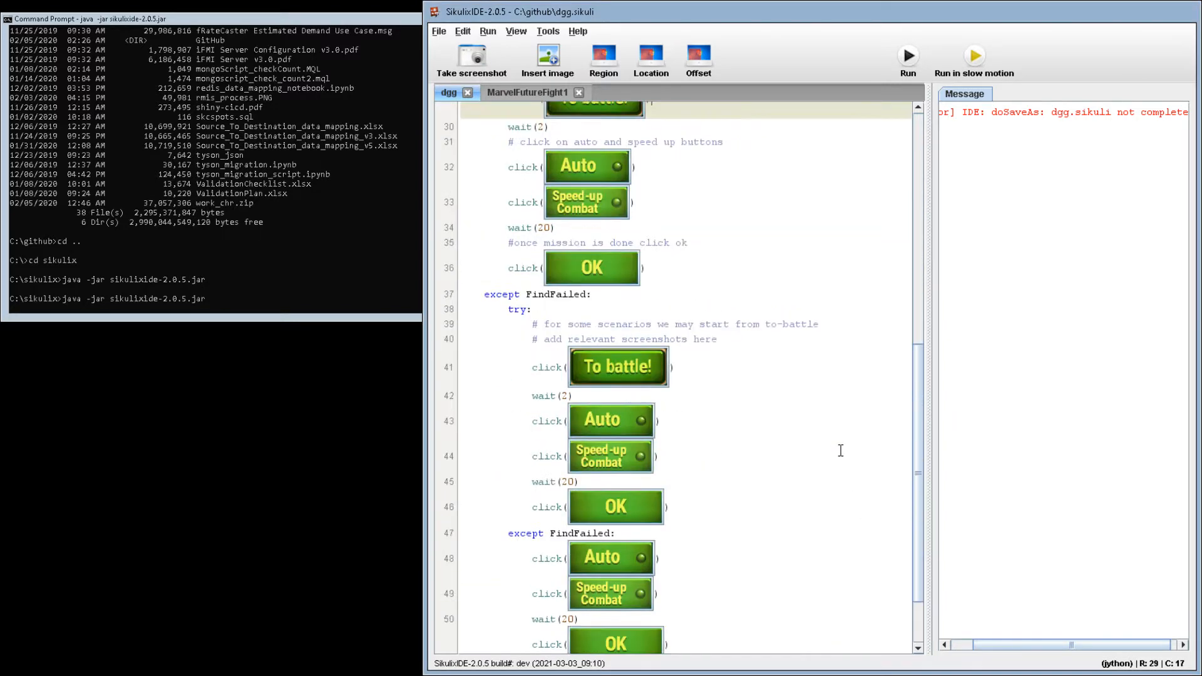
{"action": "scroll", "scroll_direction": "down", "scroll_amount": 3}
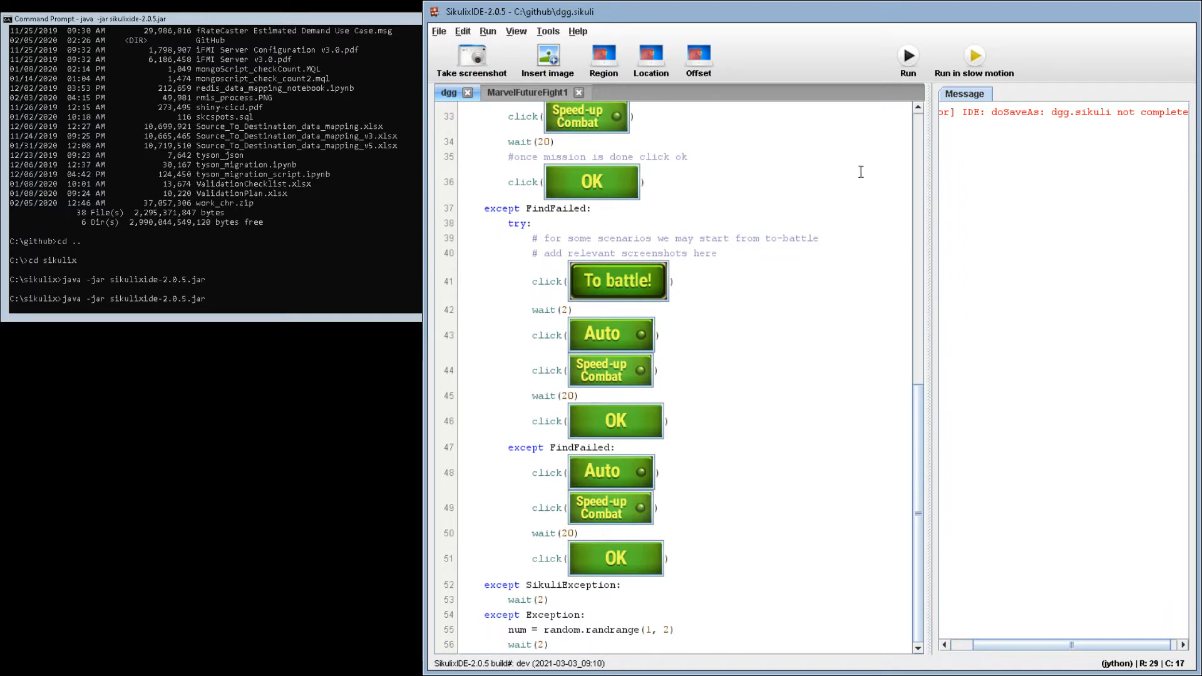
{"action": "mouse_move", "coordinate": [894, 158]}
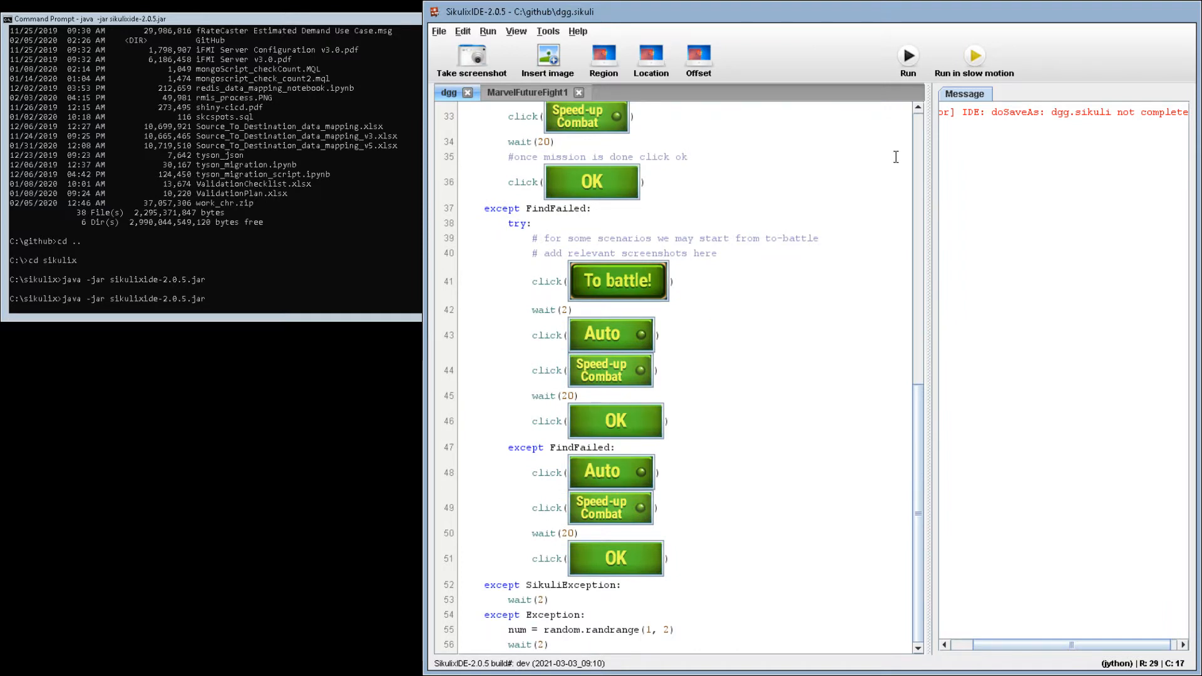
{"action": "scroll", "scroll_direction": "up", "scroll_amount": 3}
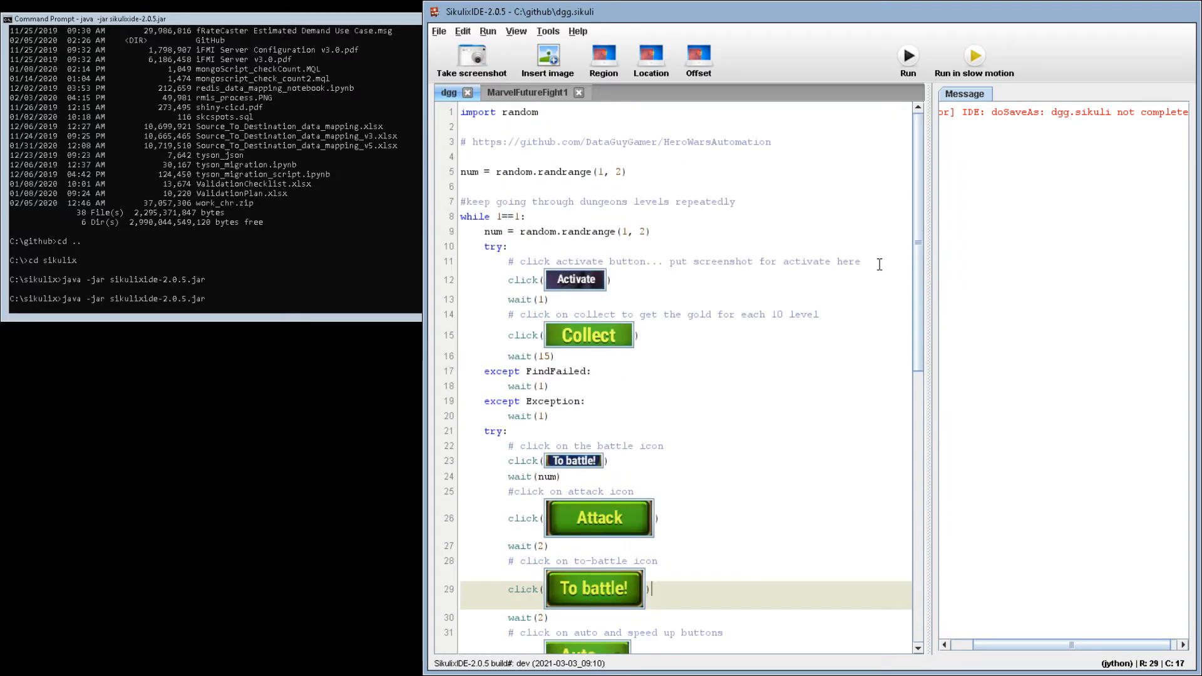
{"action": "mouse_move", "coordinate": [871, 131]}
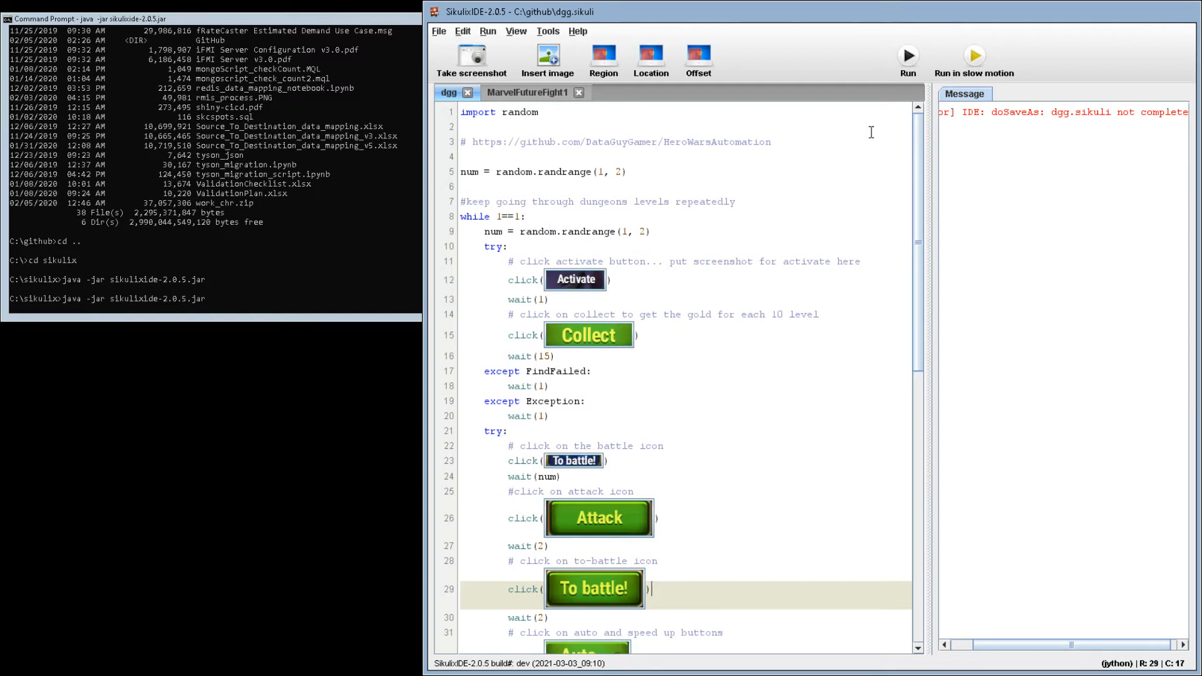
{"action": "mouse_move", "coordinate": [909, 69]}
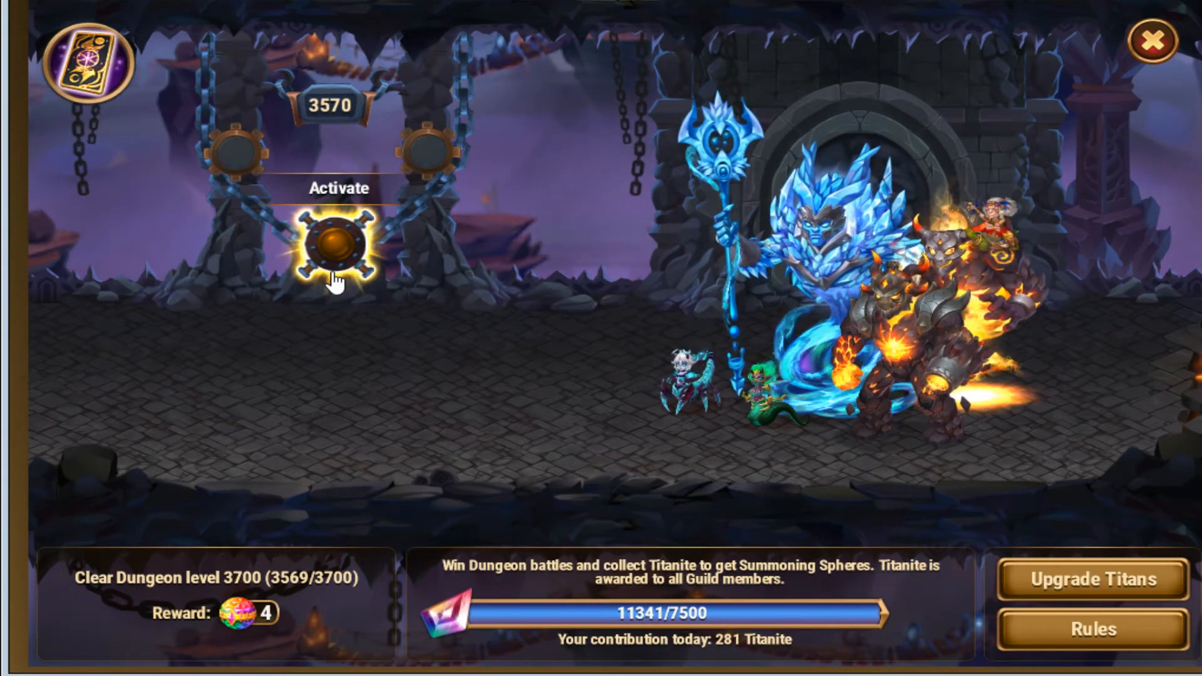
Activate the save point, collect the 50500 gold reward, and attack dungeon level 3571
{"action": "left_click", "coordinate": [333, 242]}
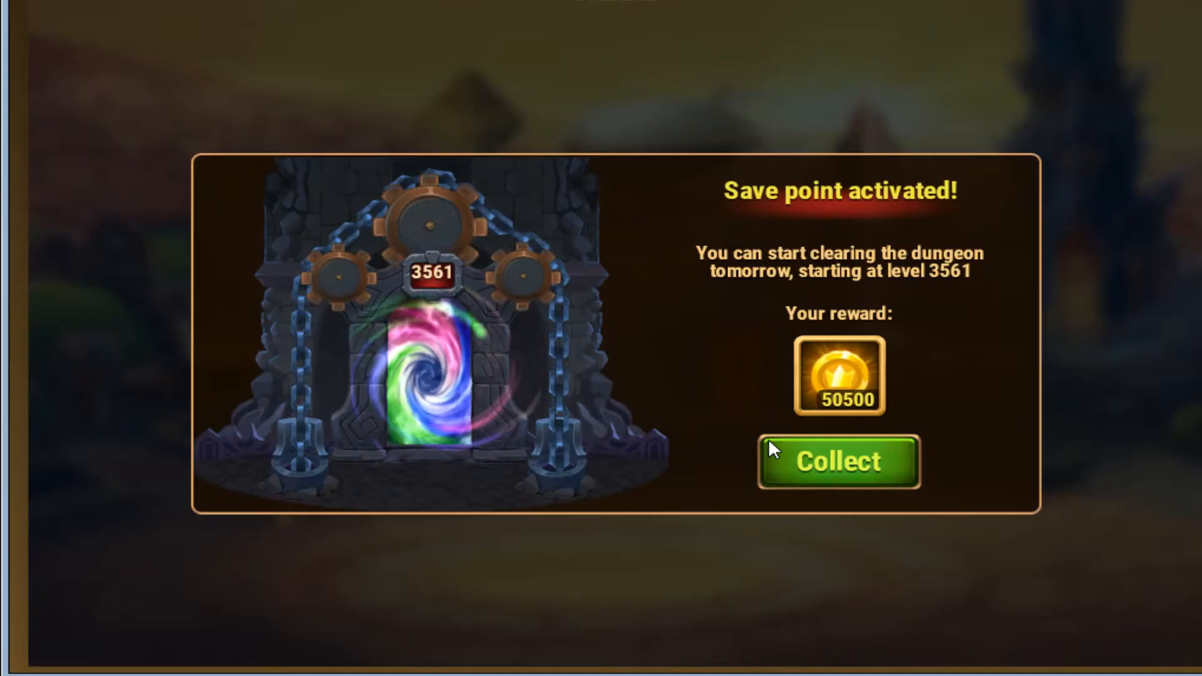
{"action": "left_click", "coordinate": [839, 463]}
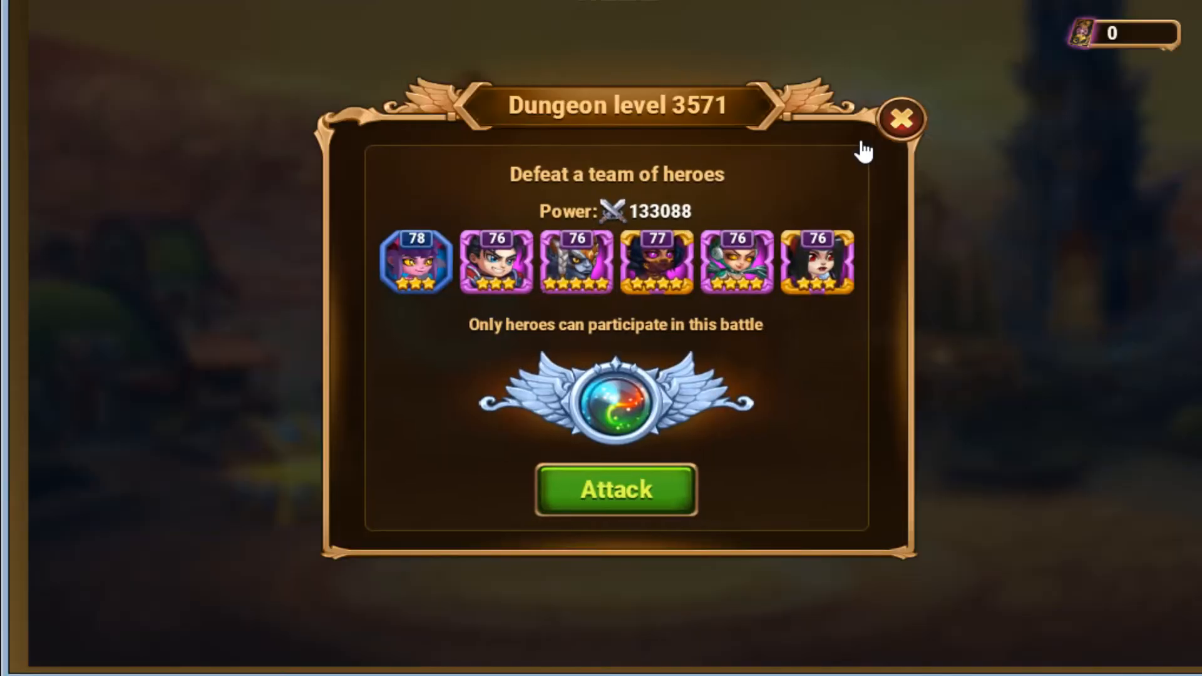
{"action": "left_click", "coordinate": [614, 490]}
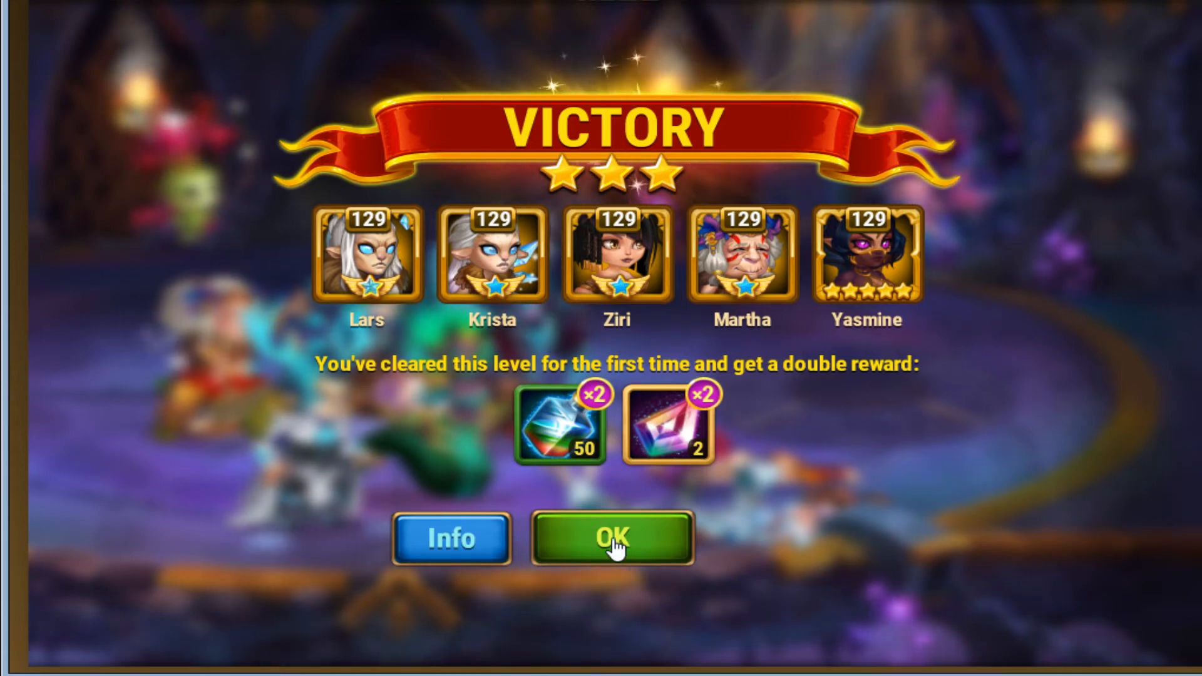
Accept the level 3571 rewards and send the four-Titan team into battle at level 3572
{"action": "left_click", "coordinate": [611, 538]}
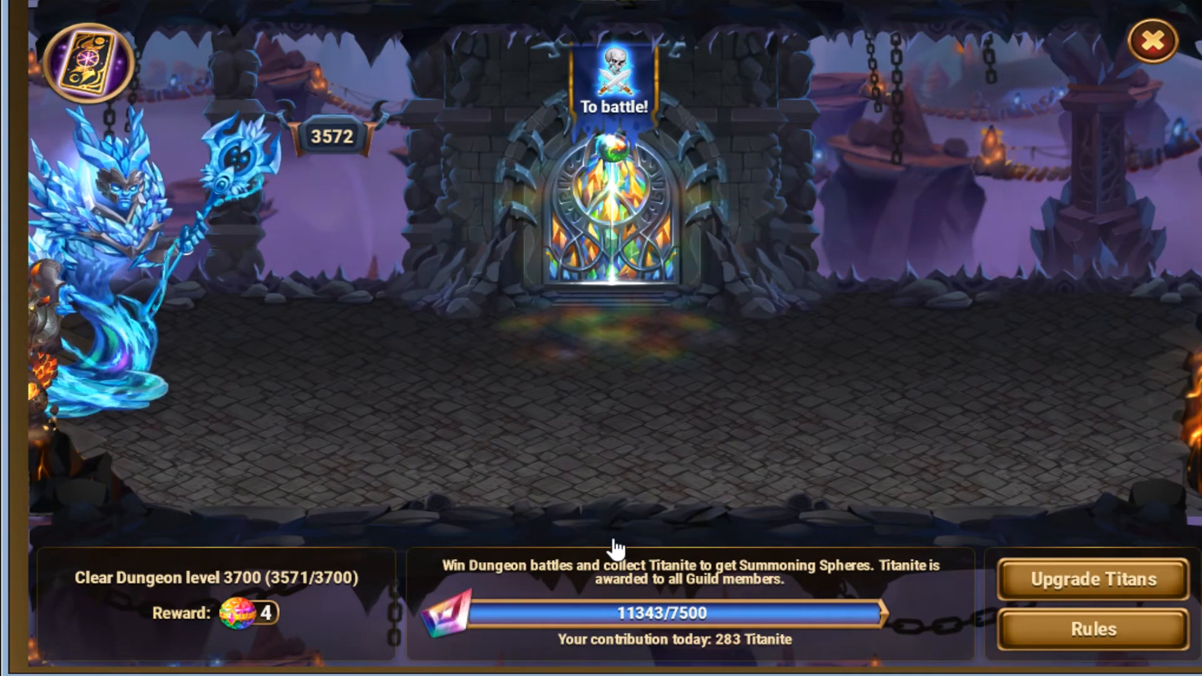
{"action": "mouse_move", "coordinate": [586, 552]}
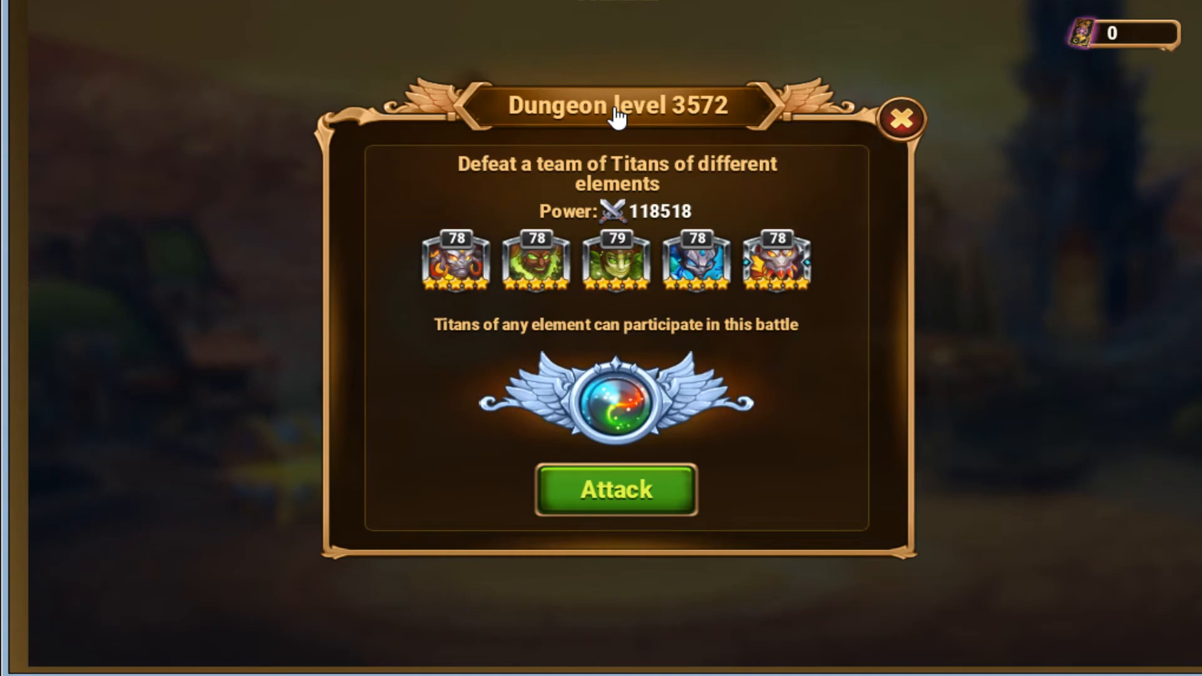
{"action": "left_click", "coordinate": [614, 489]}
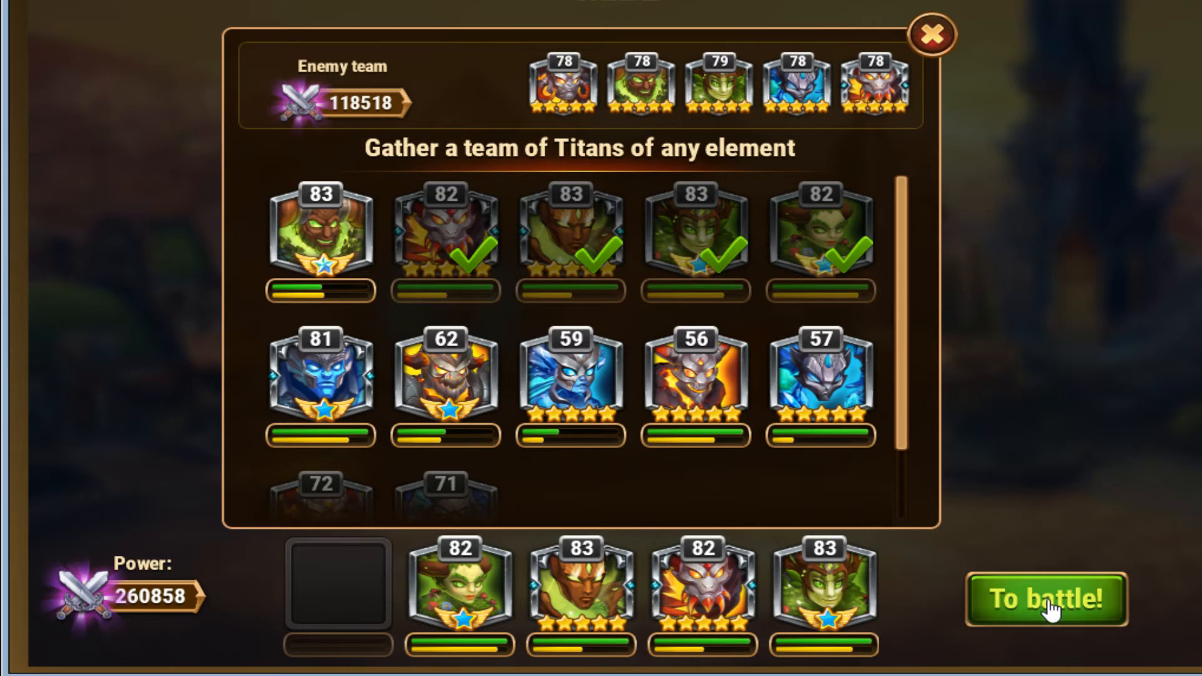
{"action": "left_click", "coordinate": [1047, 600]}
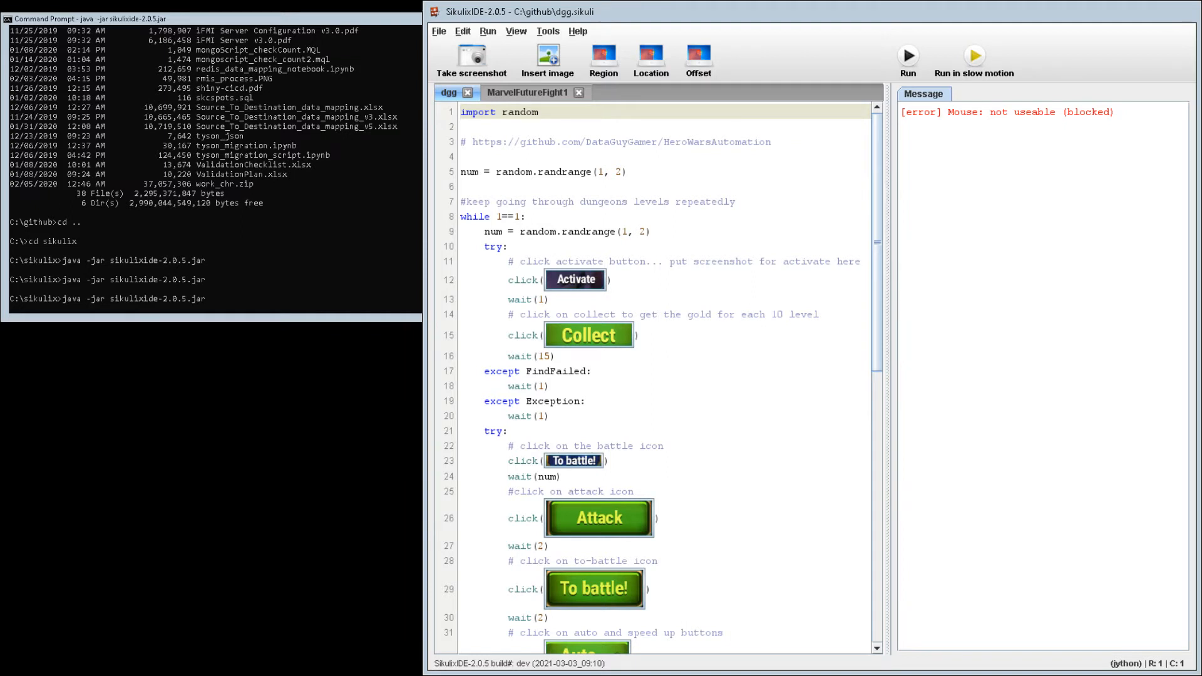
{"action": "mouse_move", "coordinate": [846, 211]}
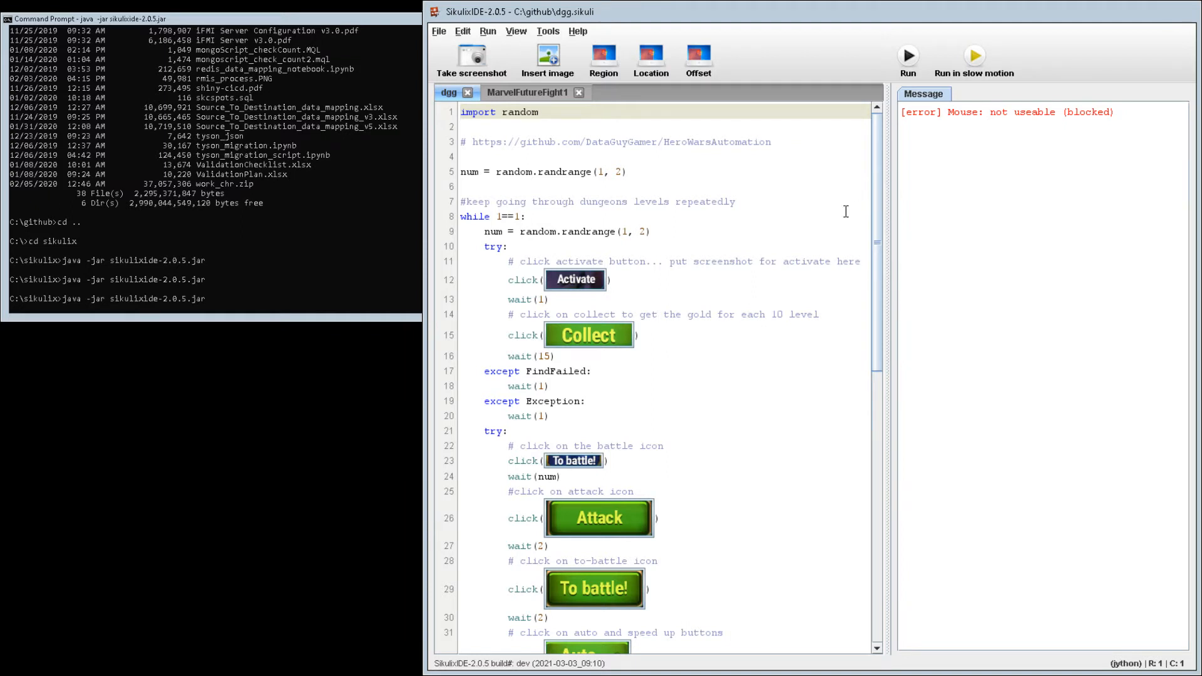
{"action": "left_click", "coordinate": [545, 356]}
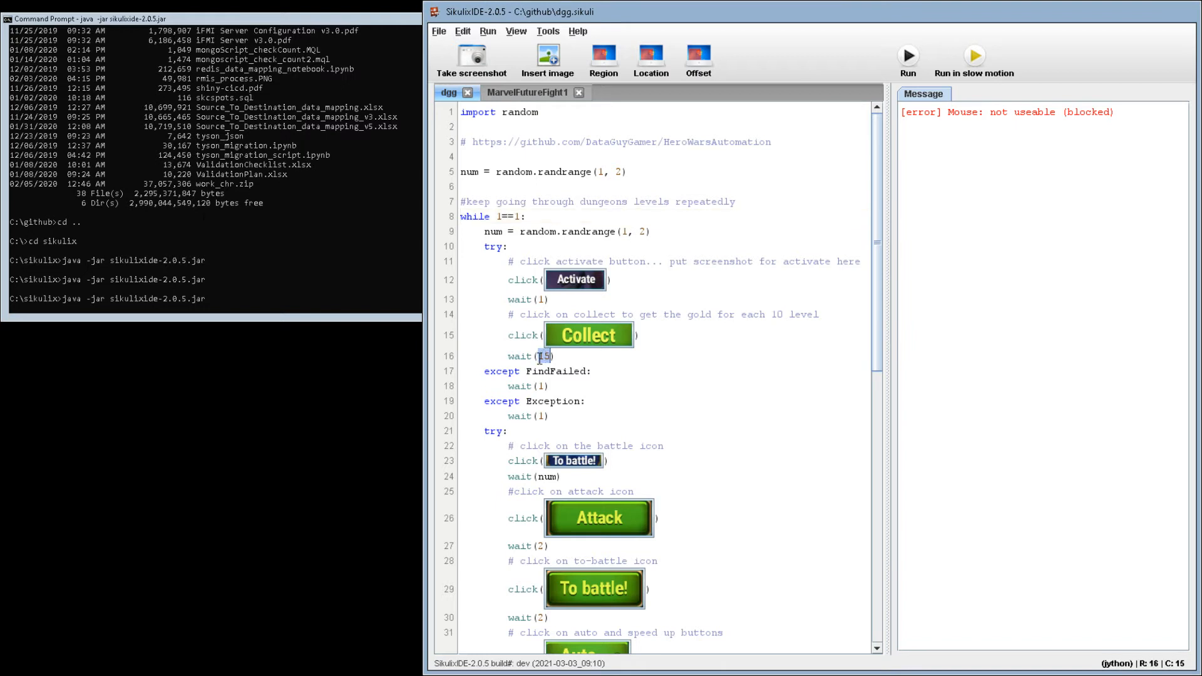
{"action": "double_click", "coordinate": [518, 356]}
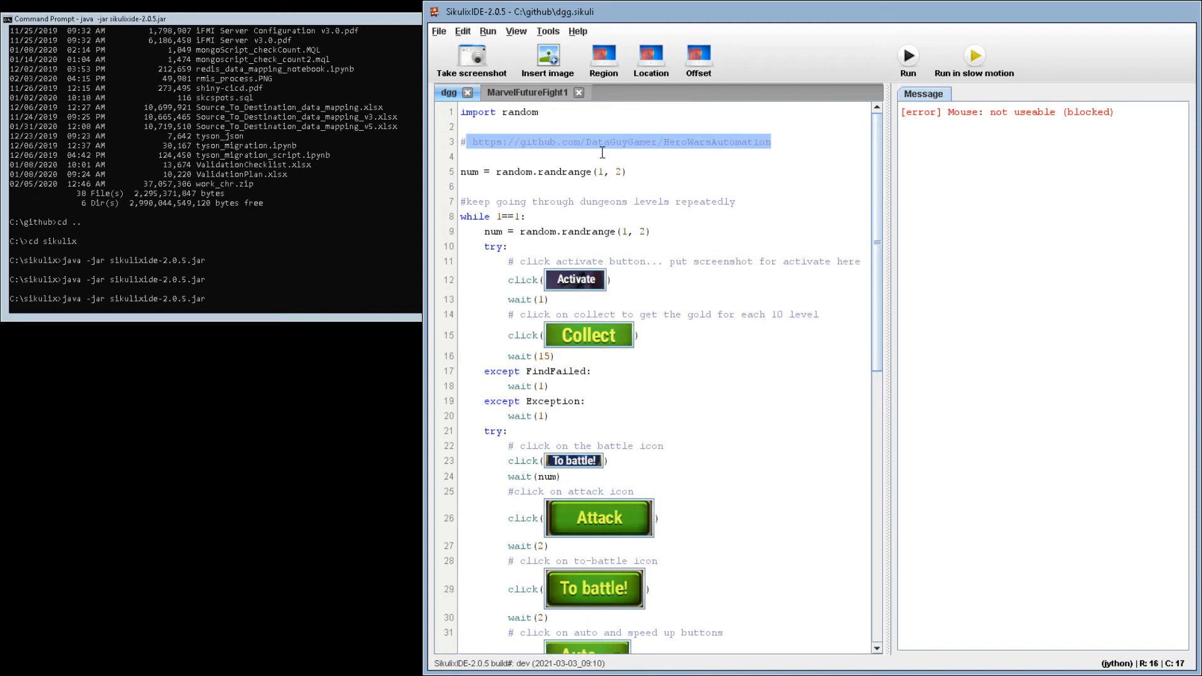
{"action": "mouse_move", "coordinate": [731, 168]}
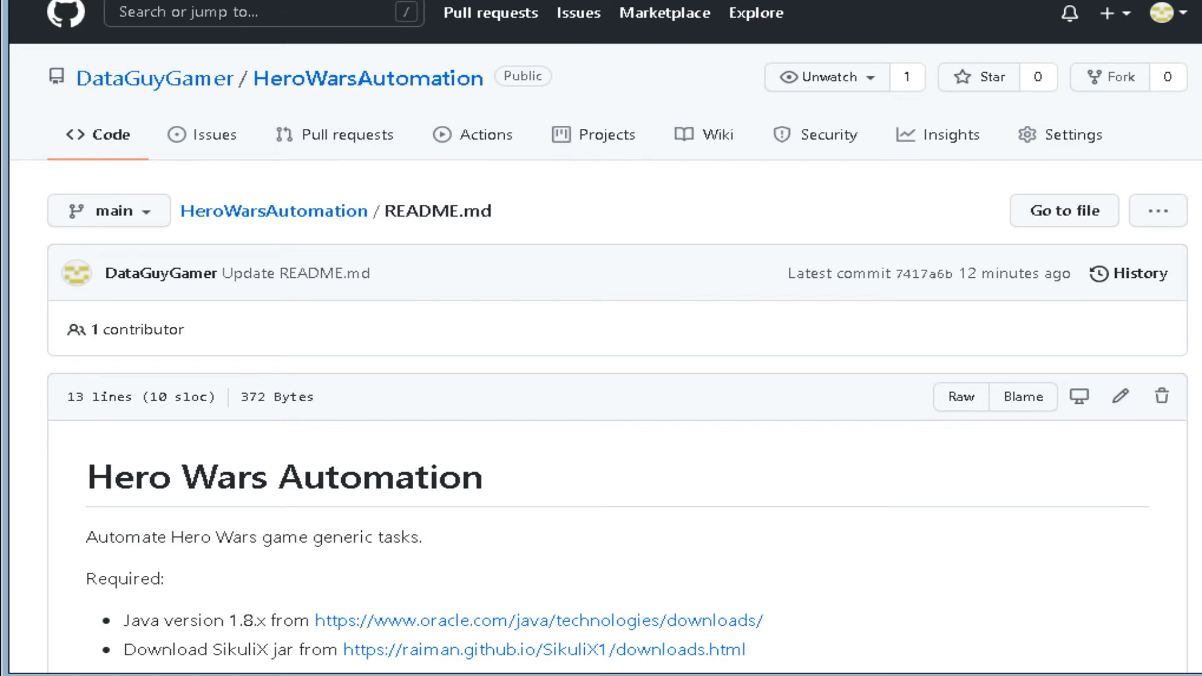
Review the README and return to the HeroWarsAutomation repository root
{"action": "scroll", "scroll_direction": "down", "scroll_amount": 3}
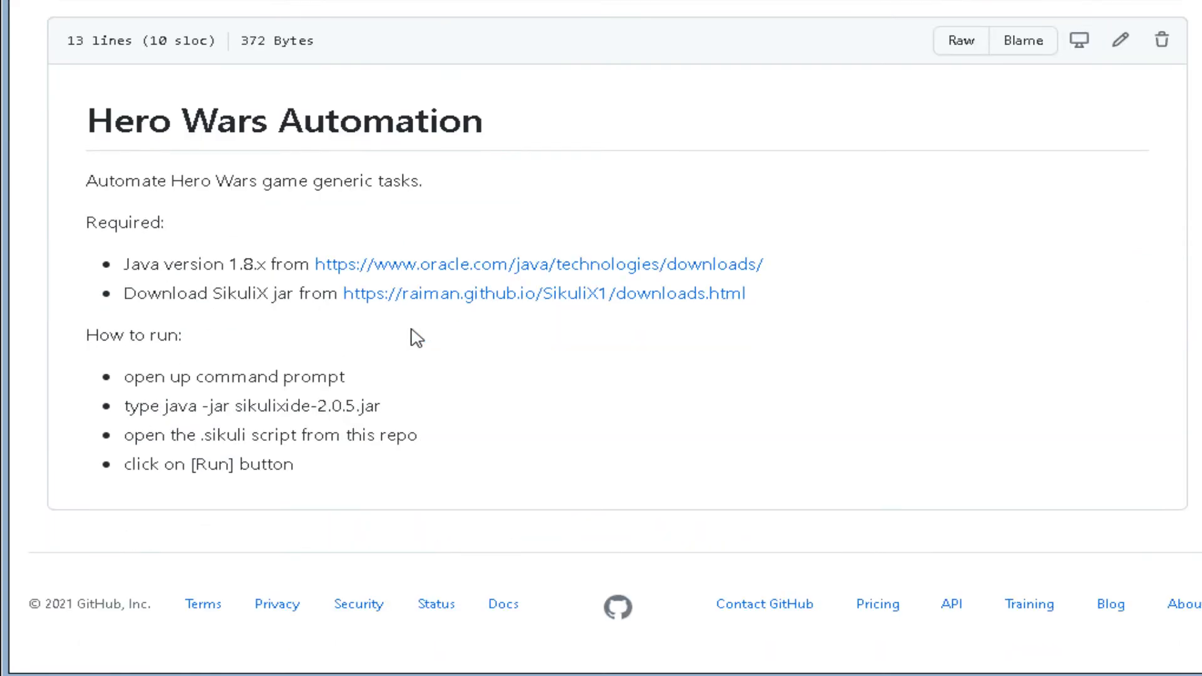
{"action": "mouse_move", "coordinate": [181, 266]}
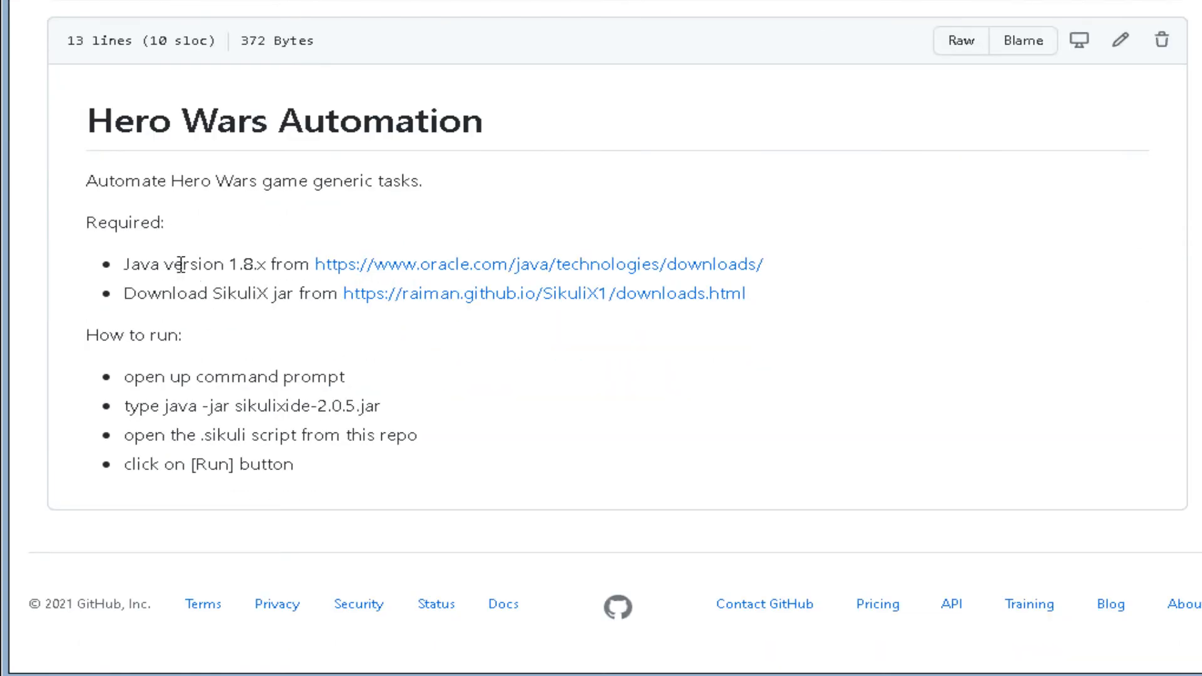
{"action": "mouse_move", "coordinate": [433, 267]}
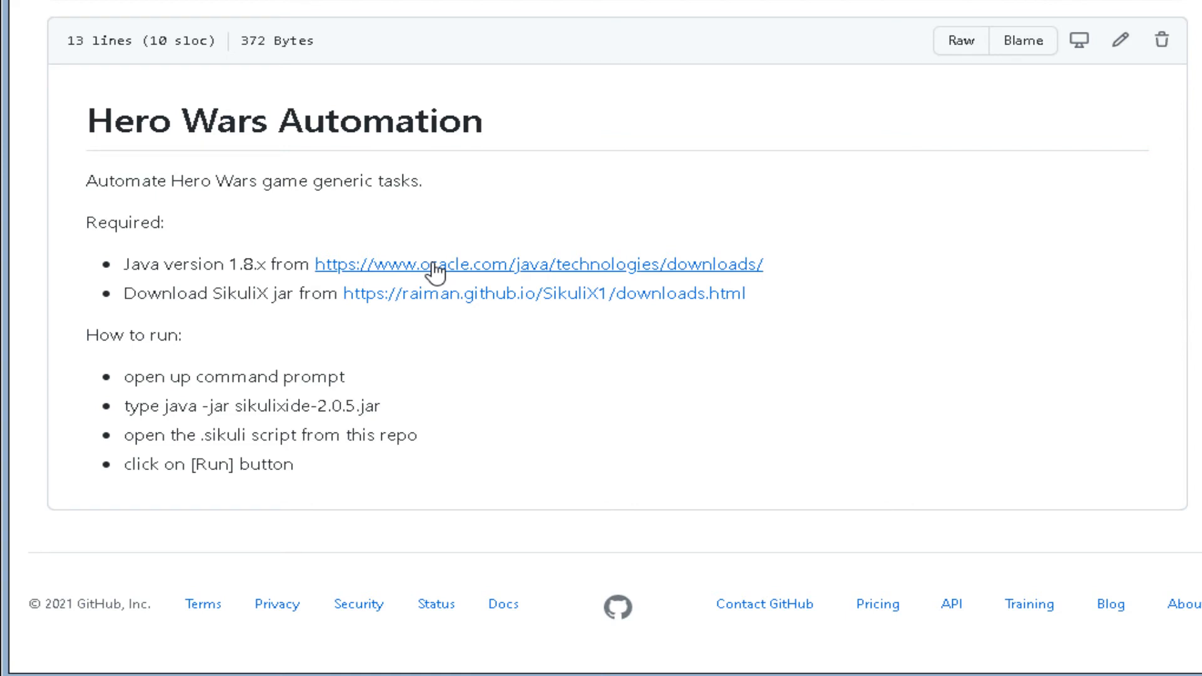
{"action": "mouse_move", "coordinate": [496, 359]}
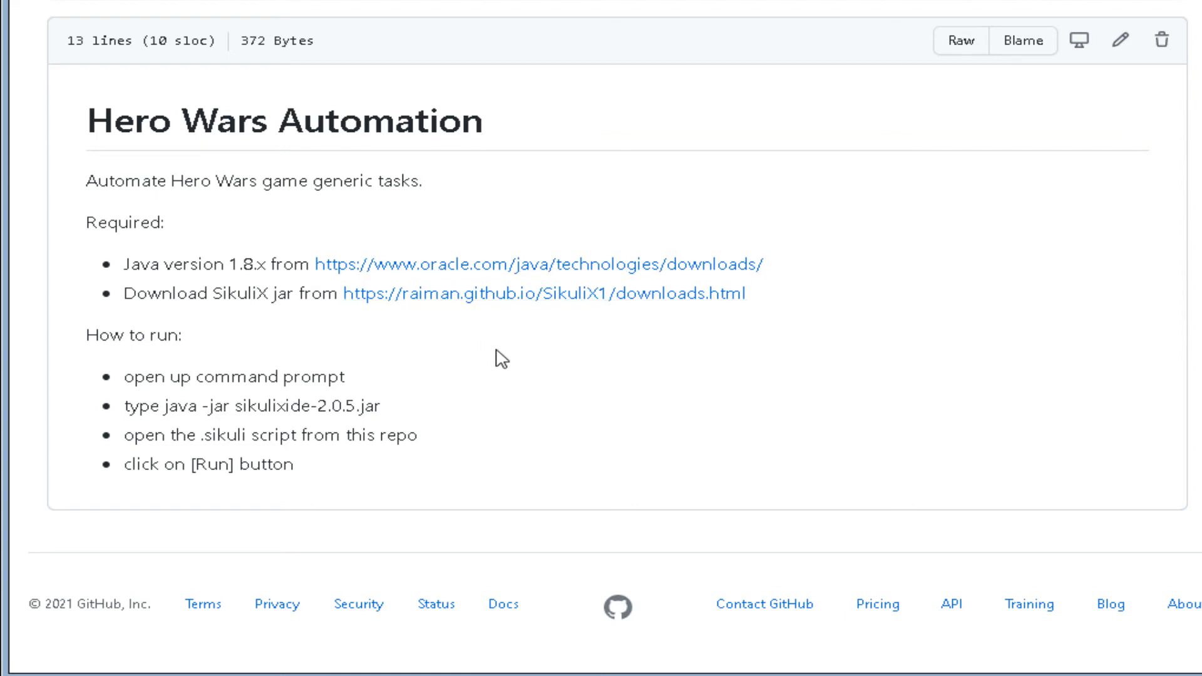
{"action": "scroll", "scroll_direction": "up", "scroll_amount": 3}
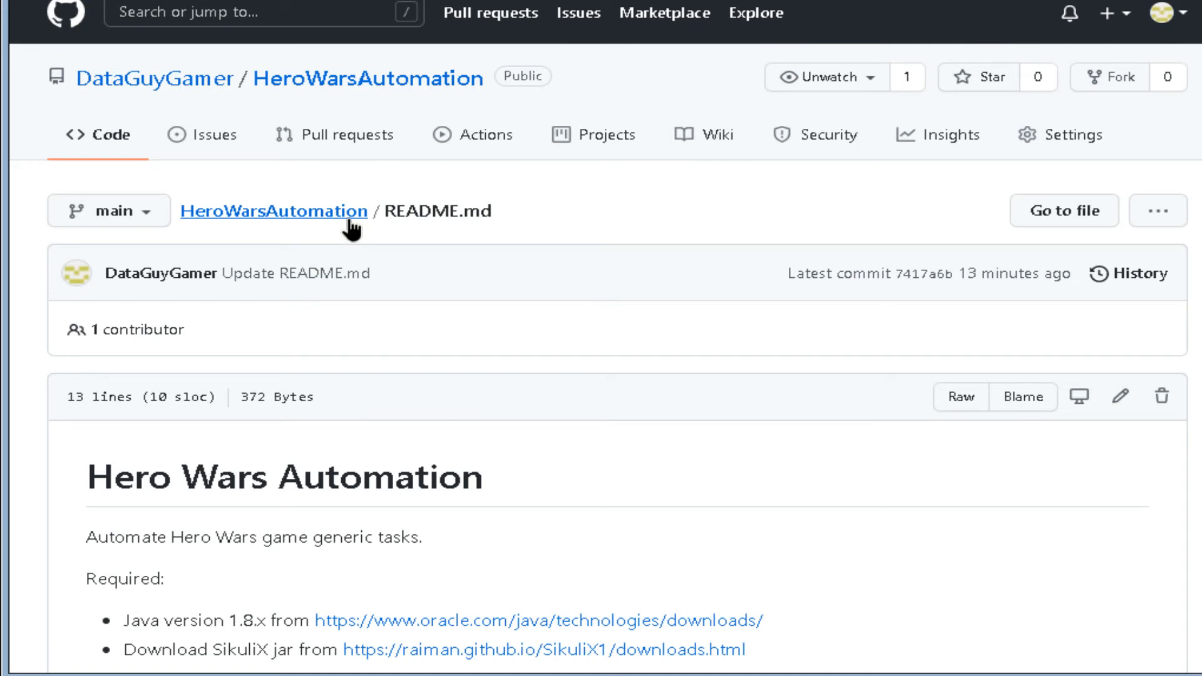
{"action": "left_click", "coordinate": [274, 210]}
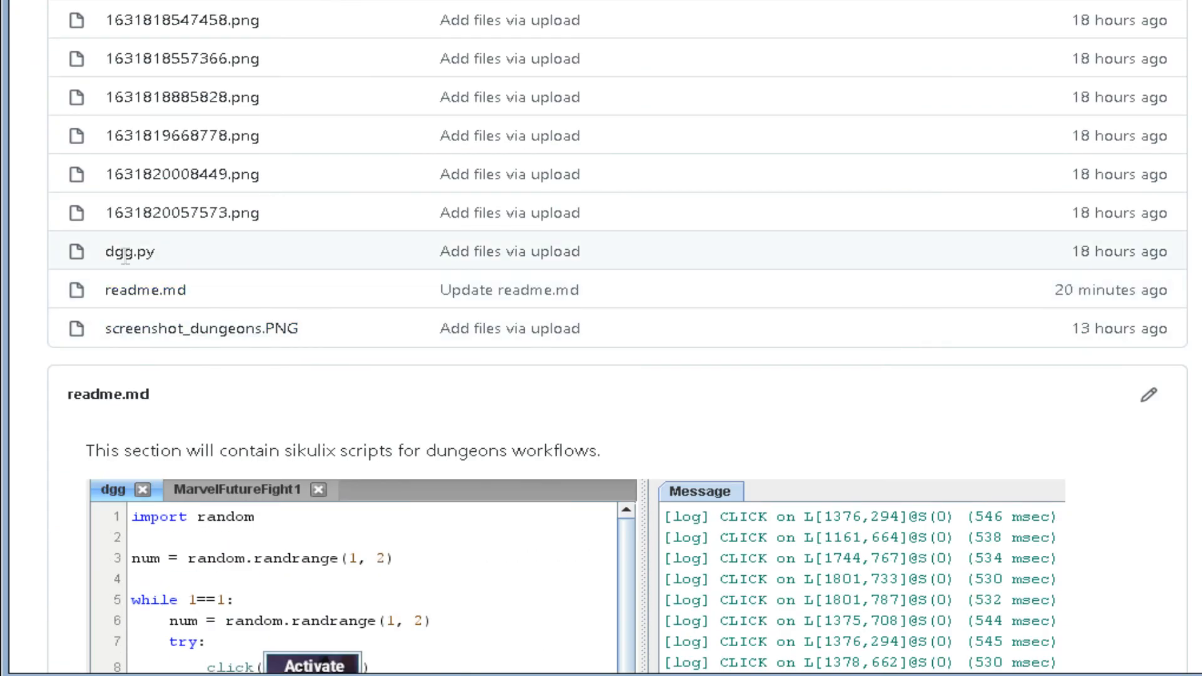
Browse the dungeon folder's dgg.py script, screenshot images and readme preview
{"action": "double_click", "coordinate": [129, 252]}
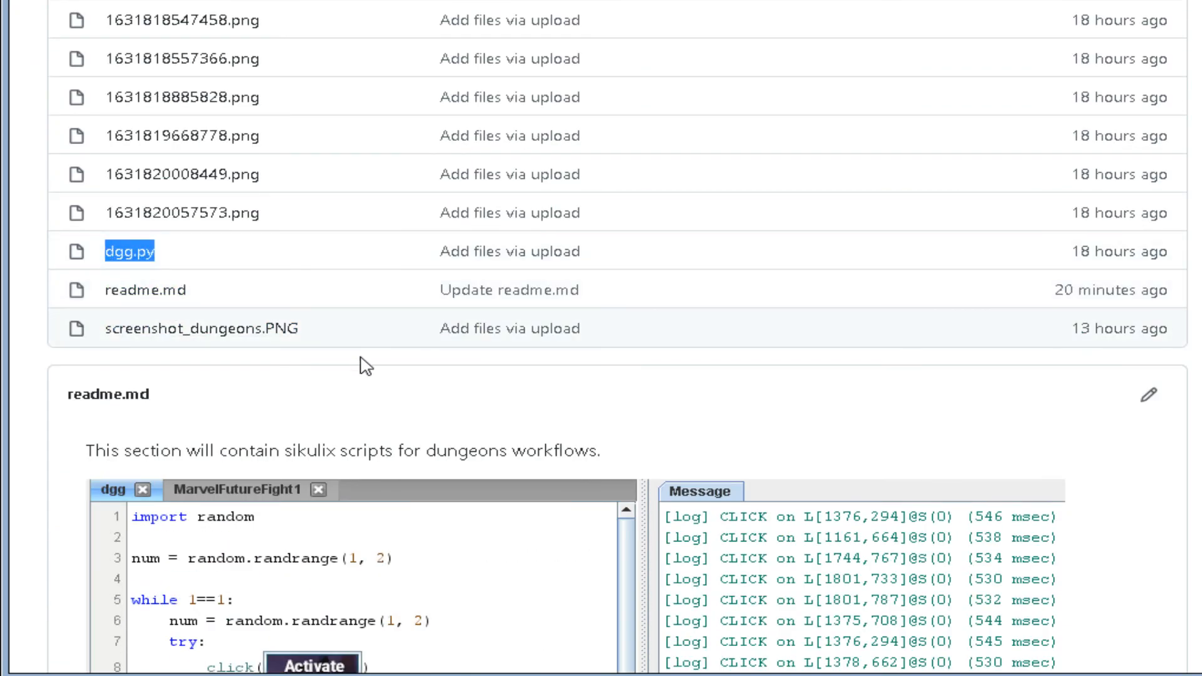
{"action": "scroll", "scroll_direction": "down", "scroll_amount": 3}
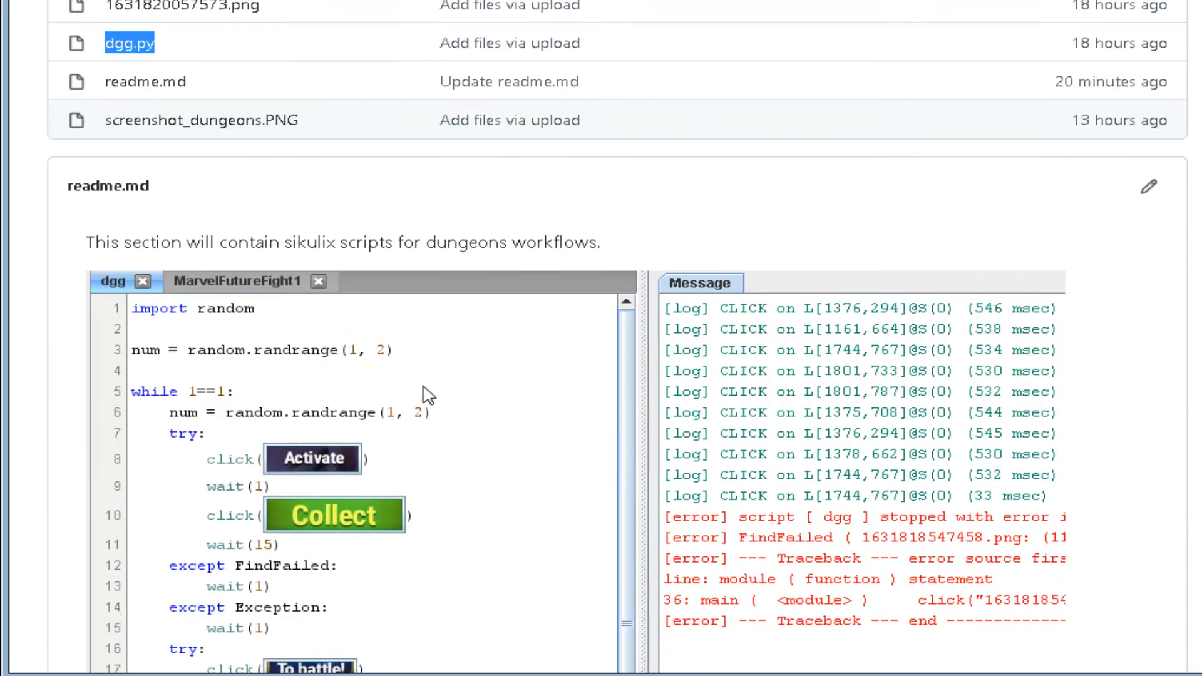
{"action": "scroll", "scroll_direction": "down", "scroll_amount": 3}
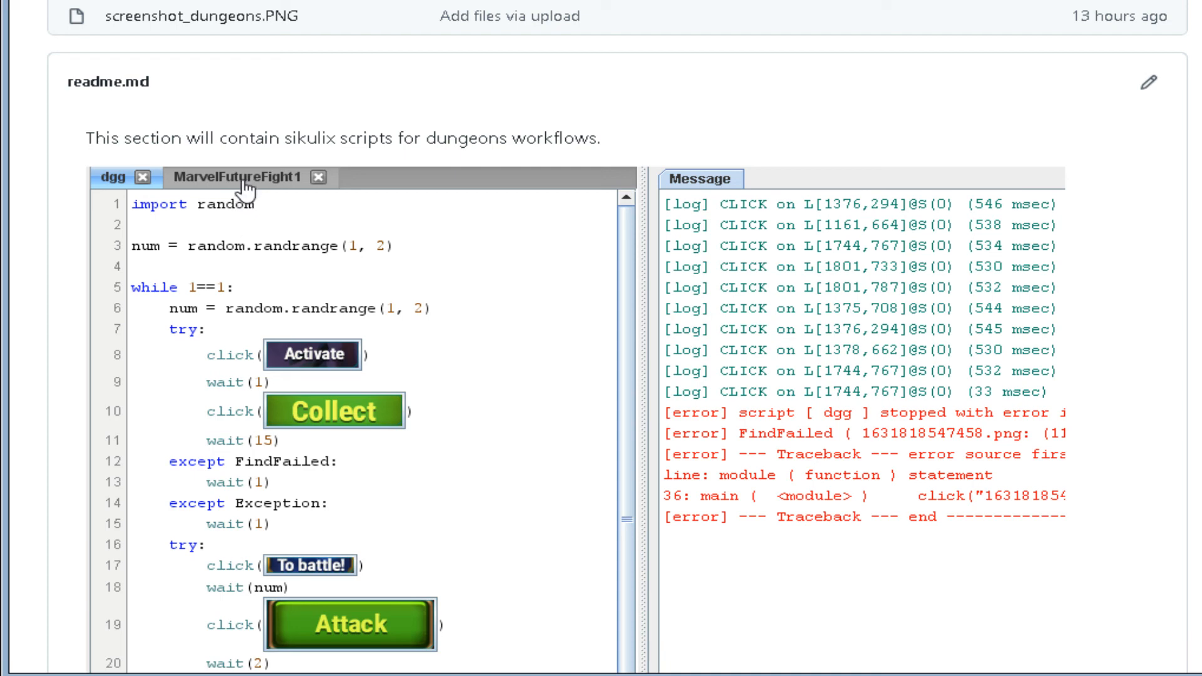
{"action": "mouse_move", "coordinate": [321, 314]}
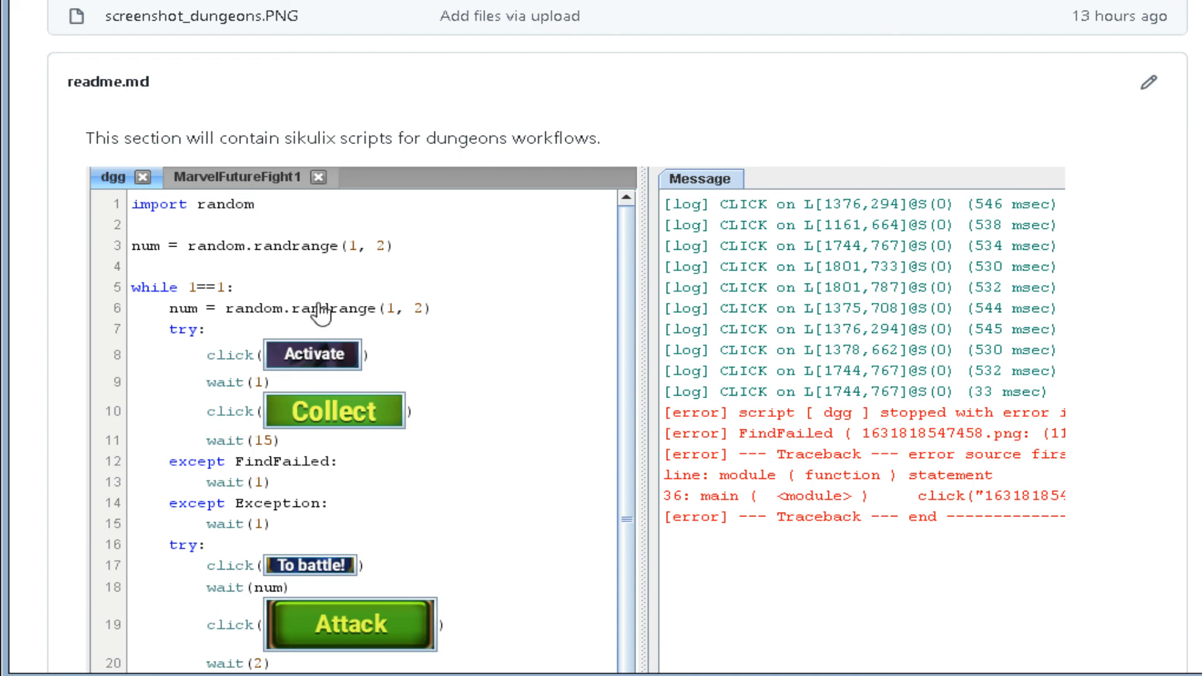
{"action": "mouse_move", "coordinate": [392, 344]}
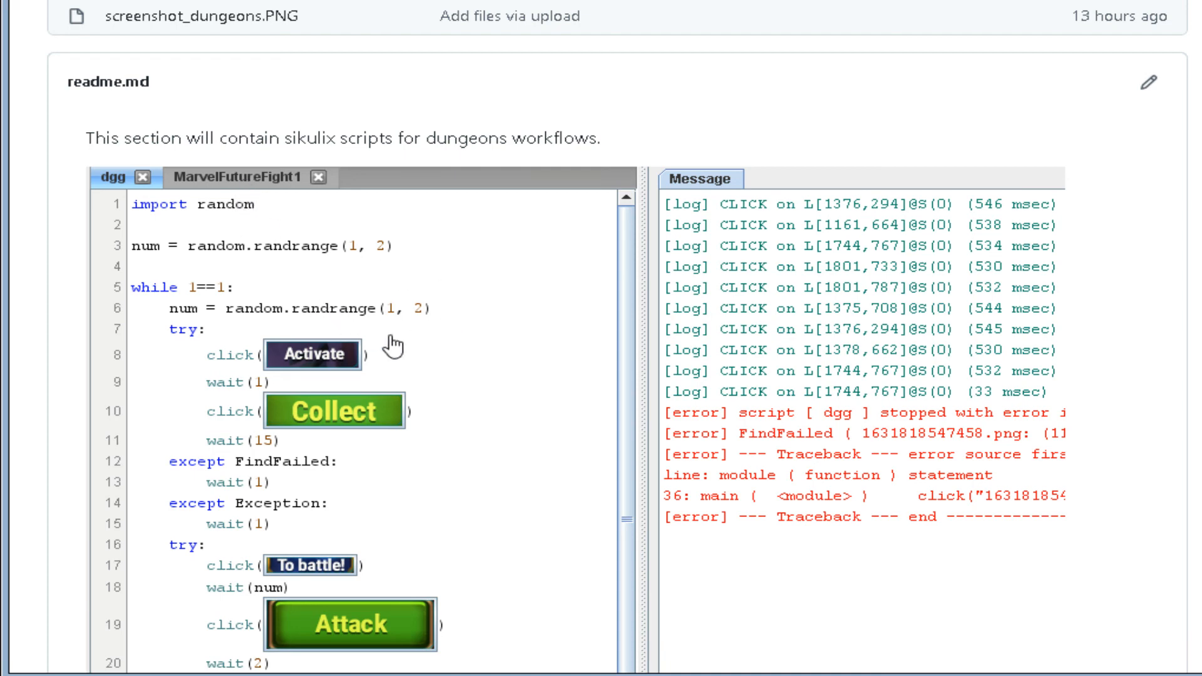
{"action": "scroll", "scroll_direction": "up", "scroll_amount": 3}
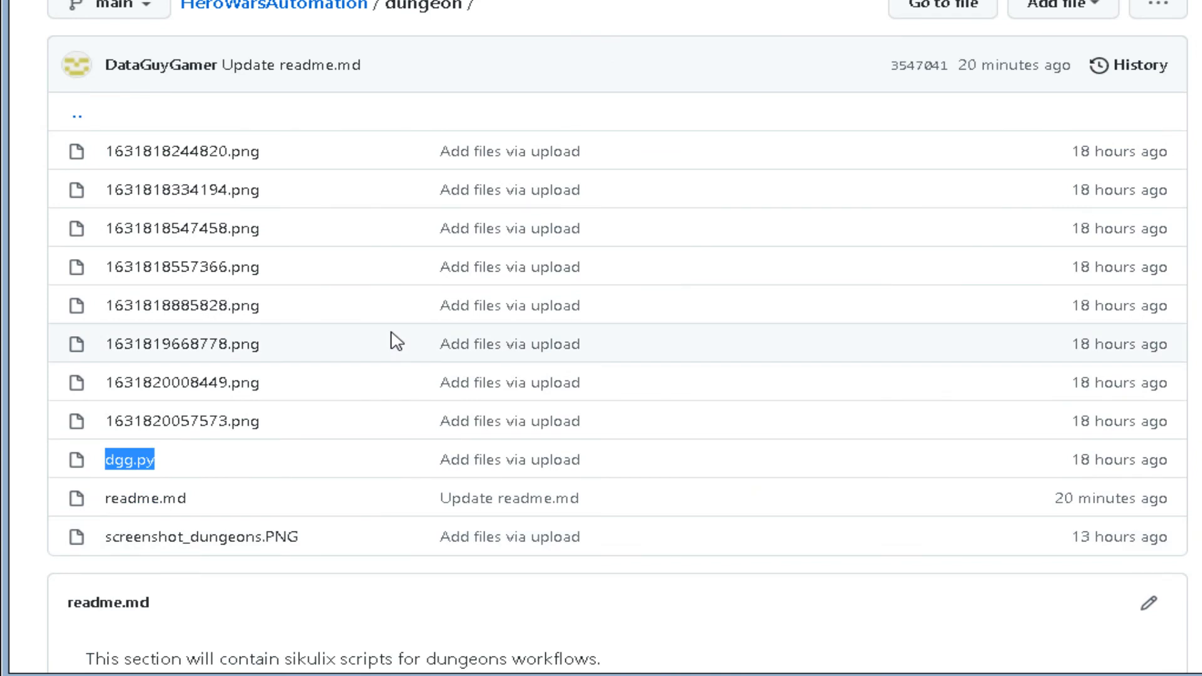